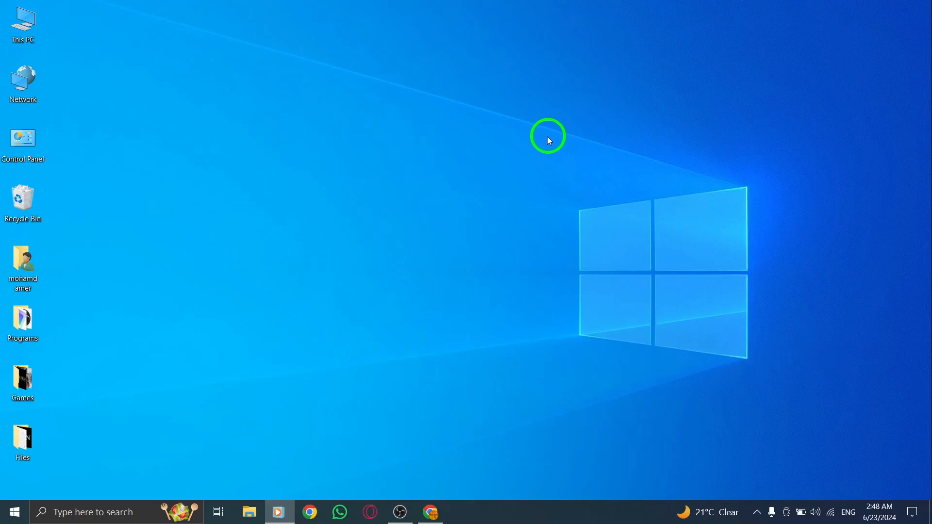
mouse_move(487, 156)
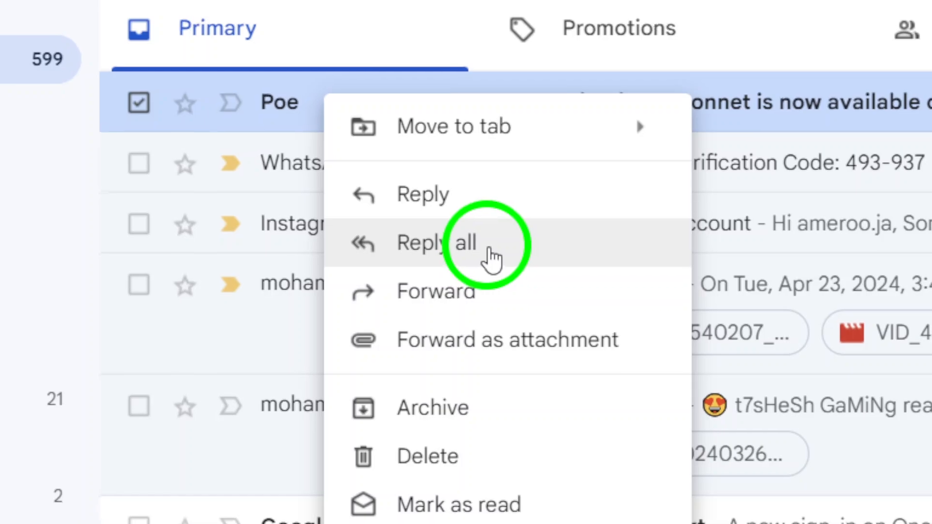
Mark the Google Security alert email as read from its context menu, dropping the unread count to 444
scroll(down, 3)
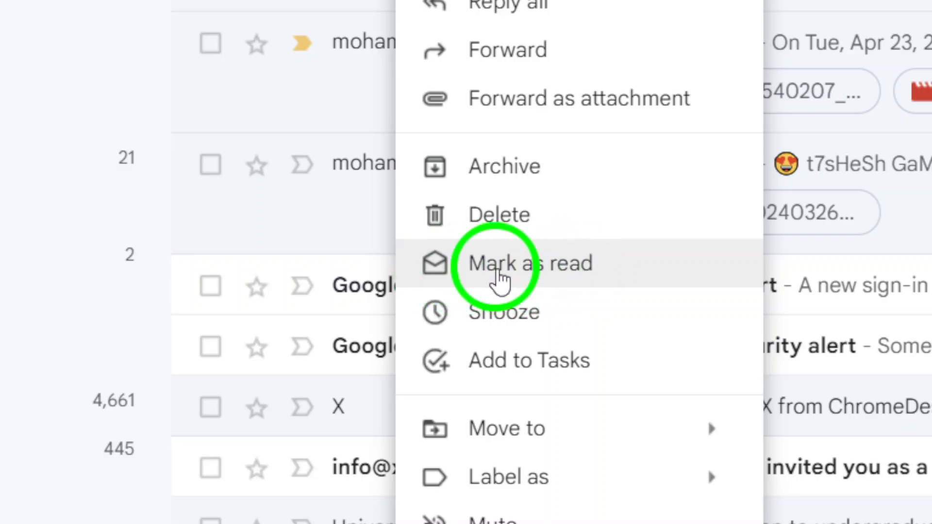
click(529, 263)
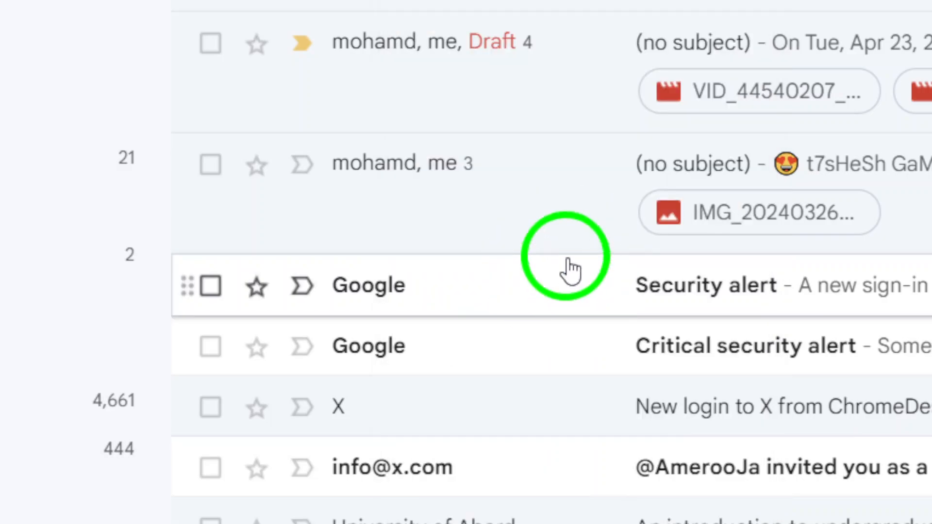